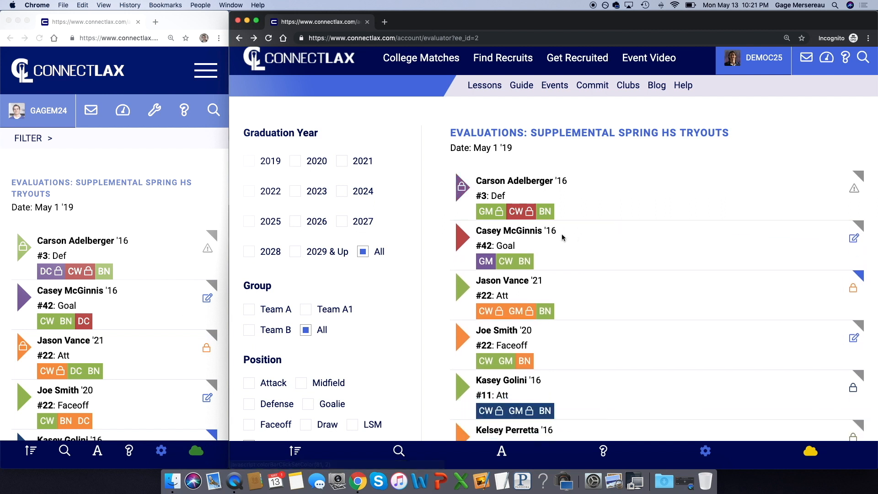
pyautogui.moveTo(460, 351)
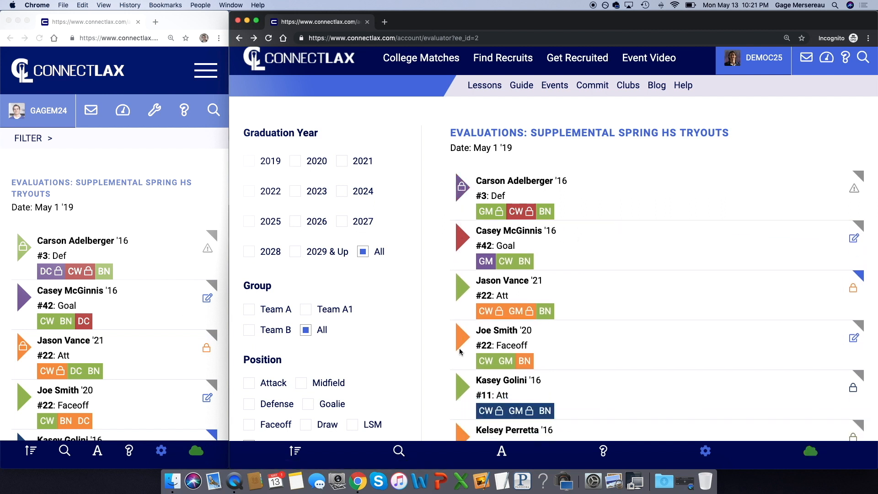
pyautogui.moveTo(839, 206)
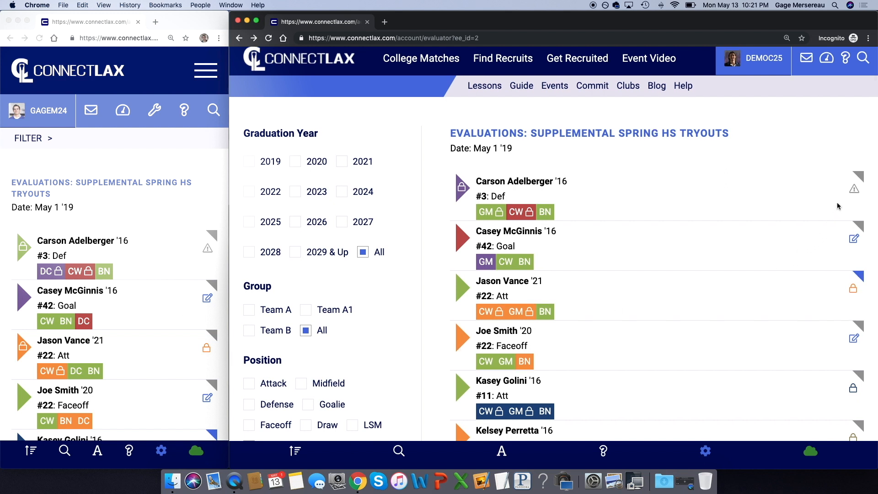
pyautogui.moveTo(845, 304)
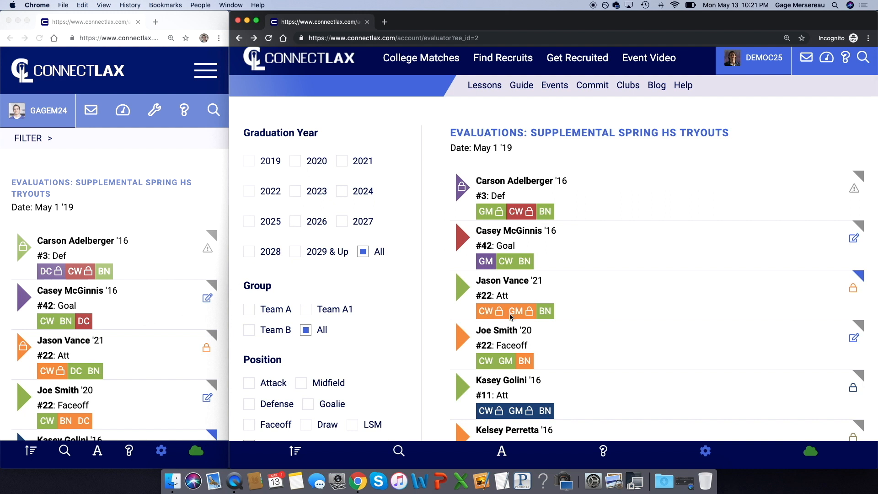
pyautogui.moveTo(534, 318)
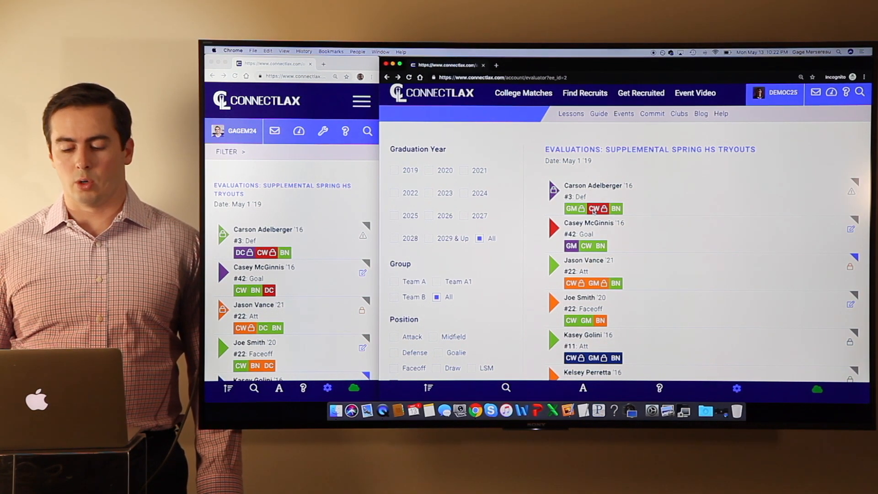
pyautogui.click(428, 388)
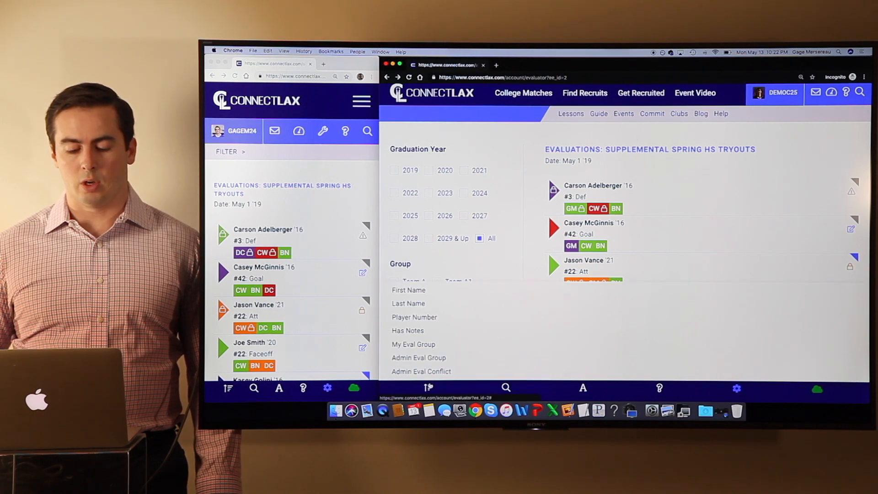
pyautogui.click(420, 372)
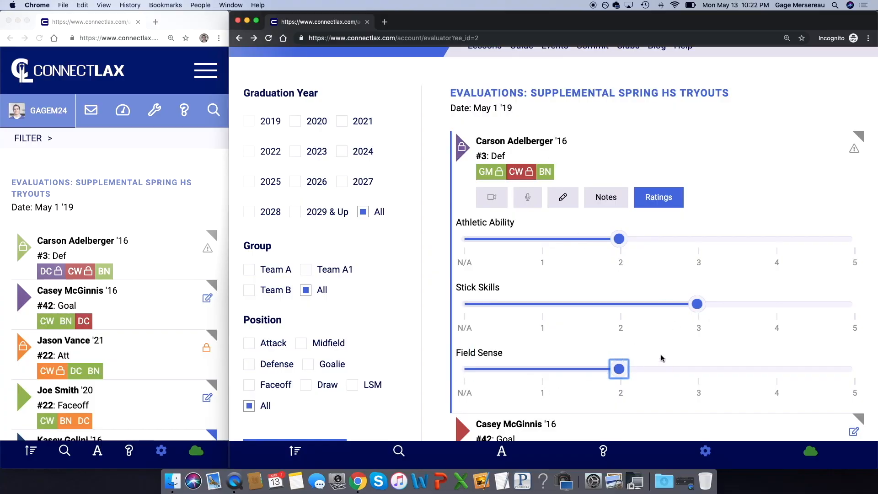
pyautogui.click(606, 198)
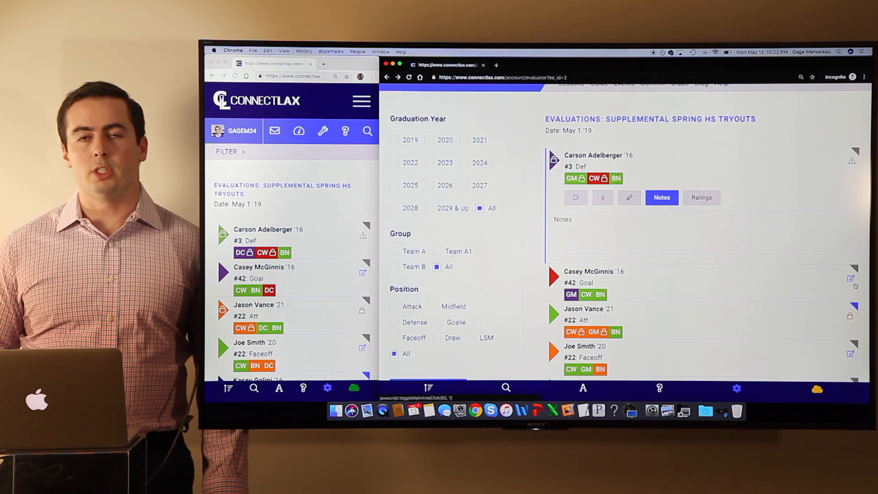
pyautogui.scroll(-3)
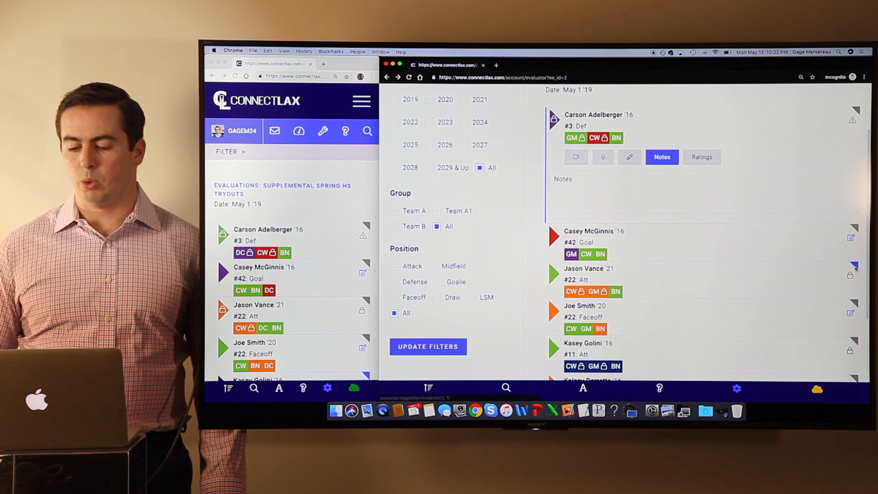
pyautogui.click(702, 232)
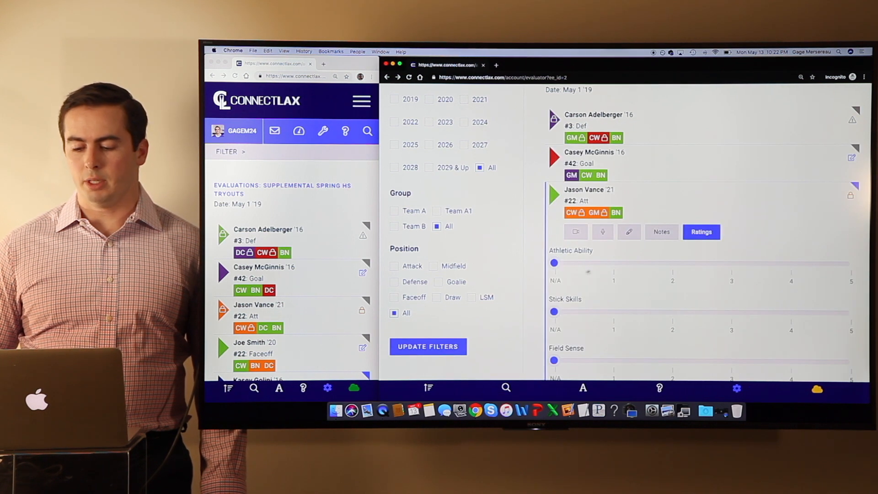
pyautogui.click(661, 231)
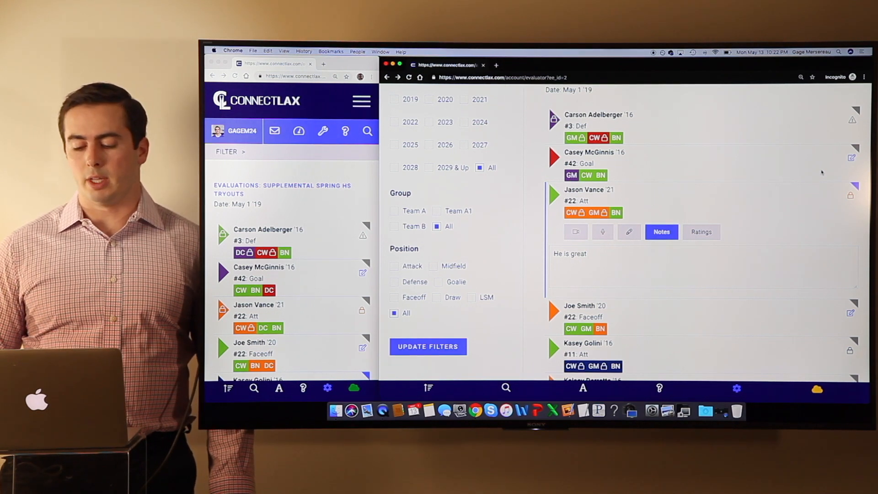
pyautogui.scroll(-3)
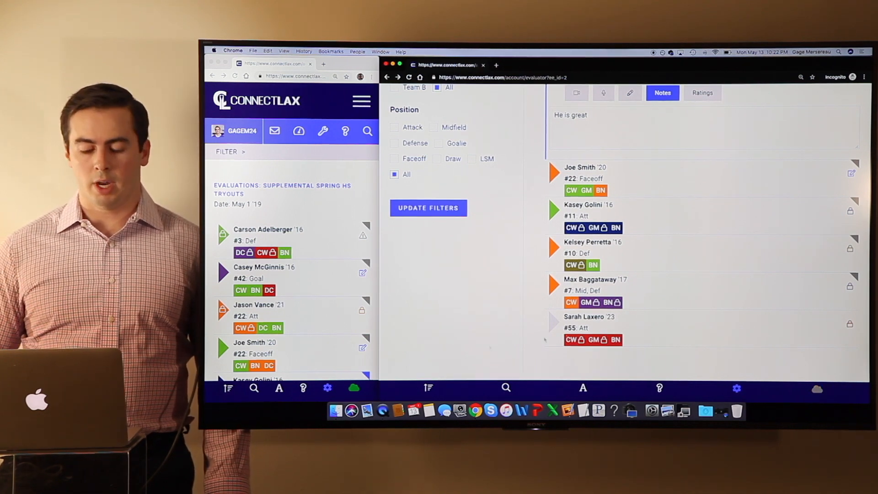
pyautogui.click(428, 388)
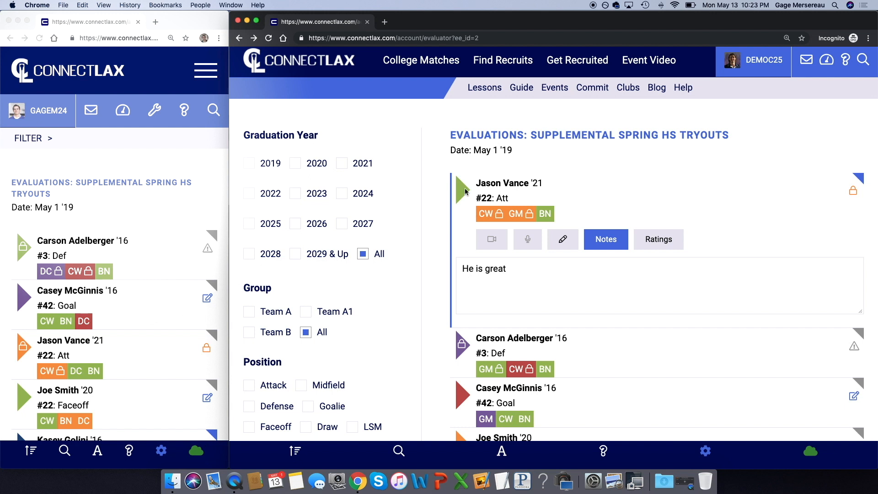
pyautogui.click(657, 239)
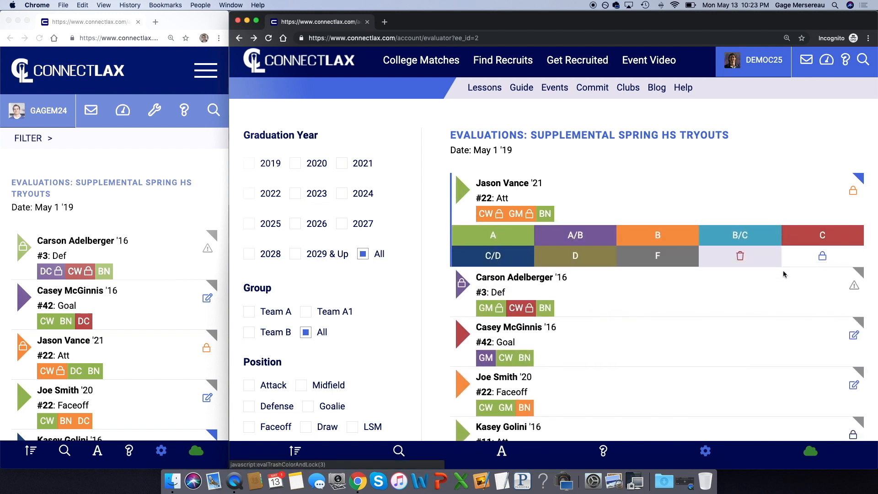
pyautogui.click(823, 256)
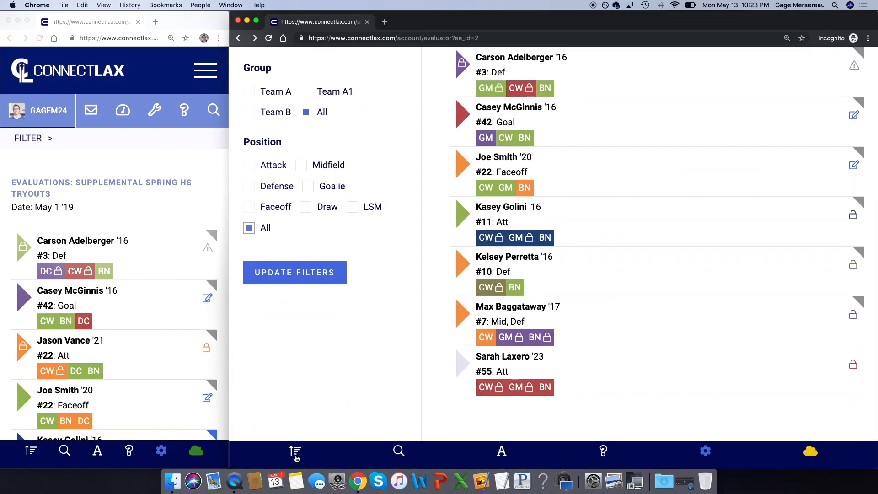
pyautogui.click(295, 451)
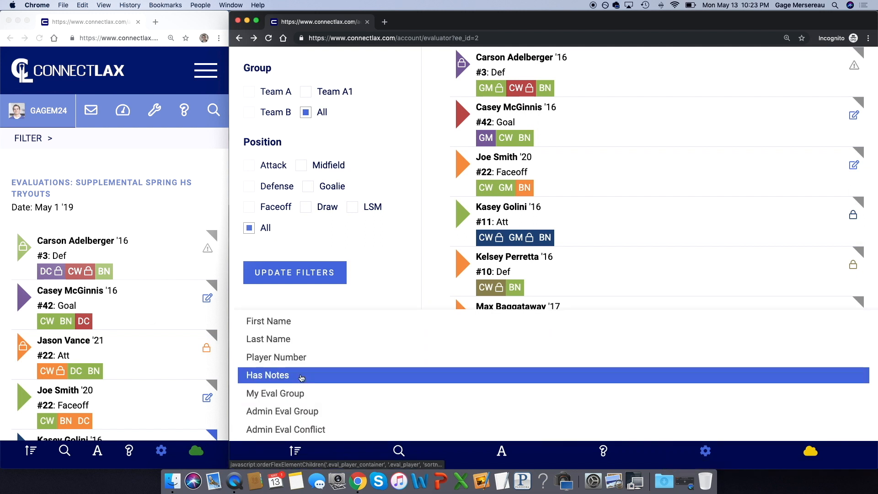